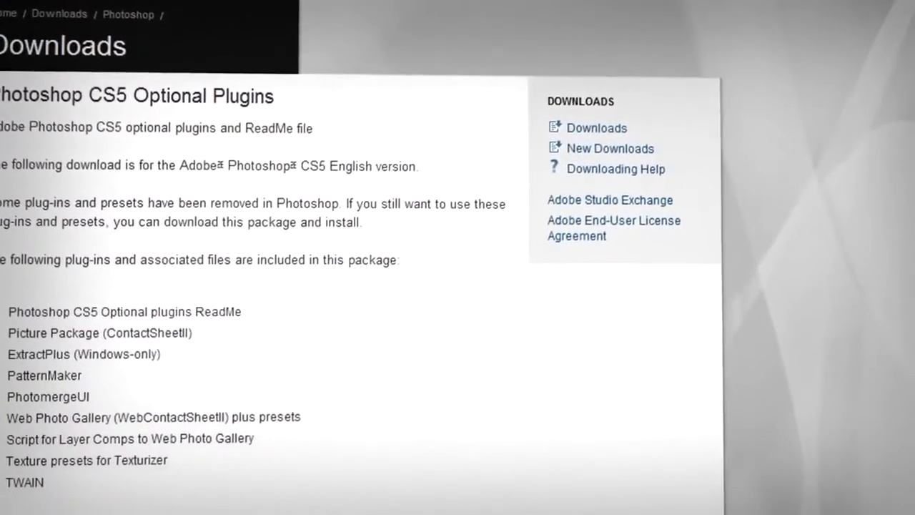
# - Download PSCS5OptionalPlugins_Win_en_US.zip from Adobe's site and save it to the Downloads folder
pyautogui.scroll(-3)
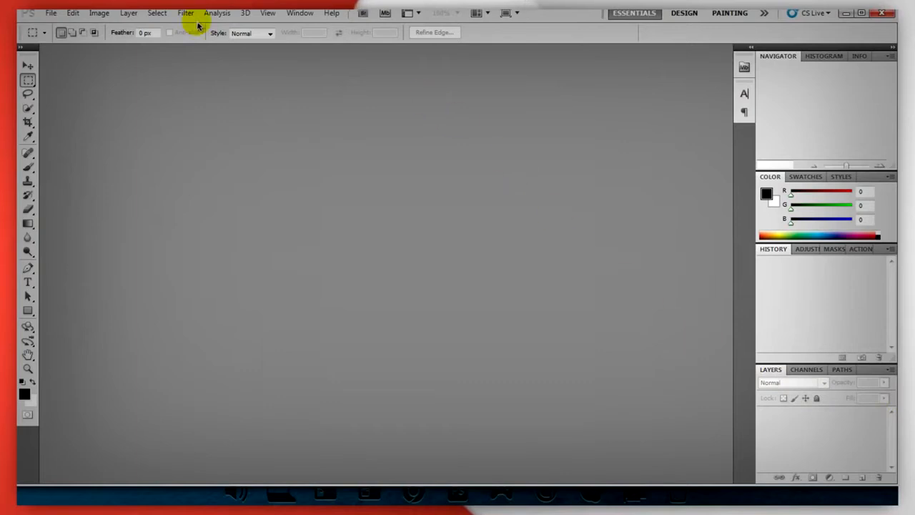
pyautogui.click(300, 12)
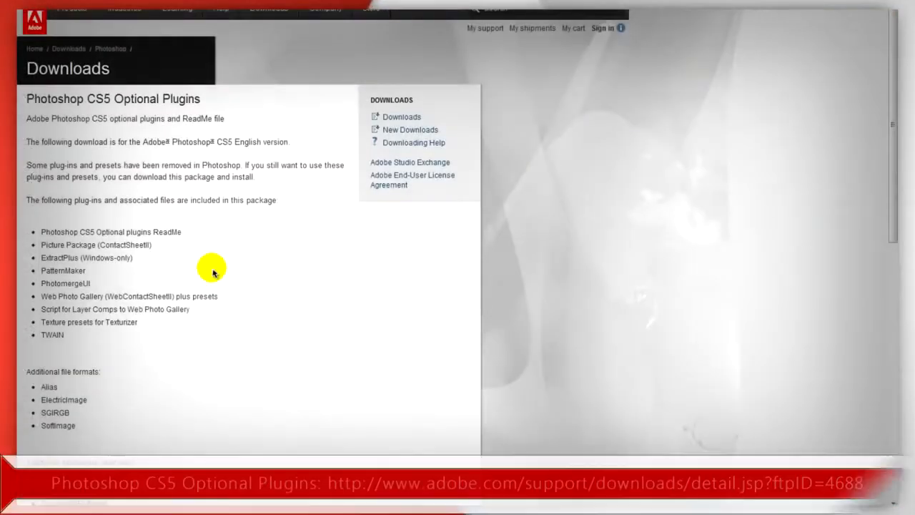
pyautogui.scroll(-3)
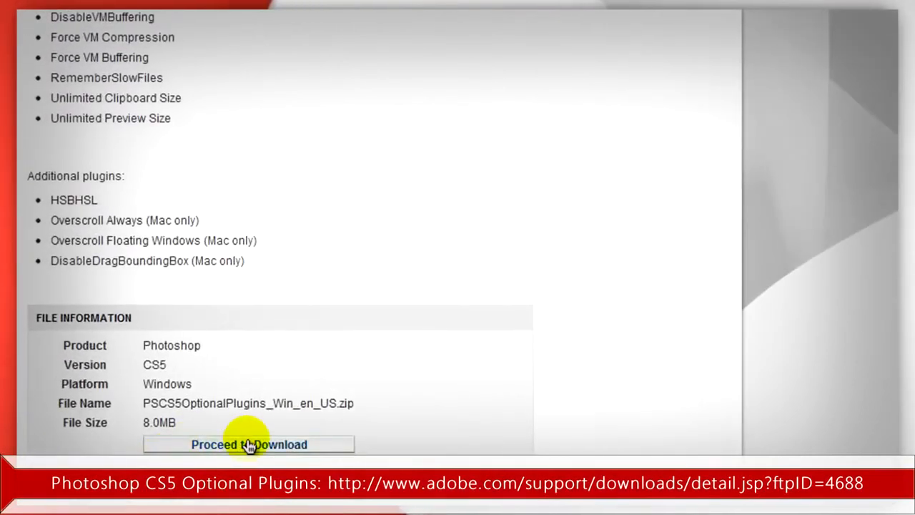
pyautogui.click(248, 444)
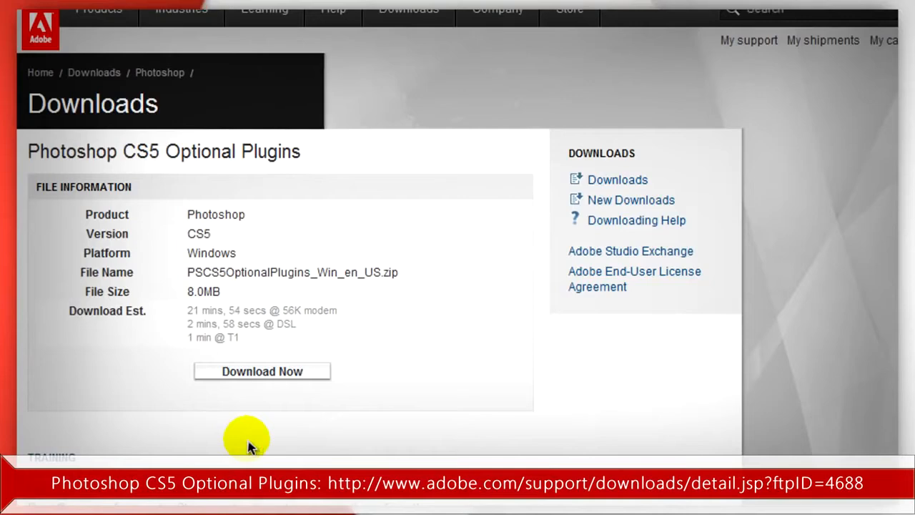
pyautogui.moveTo(260, 358)
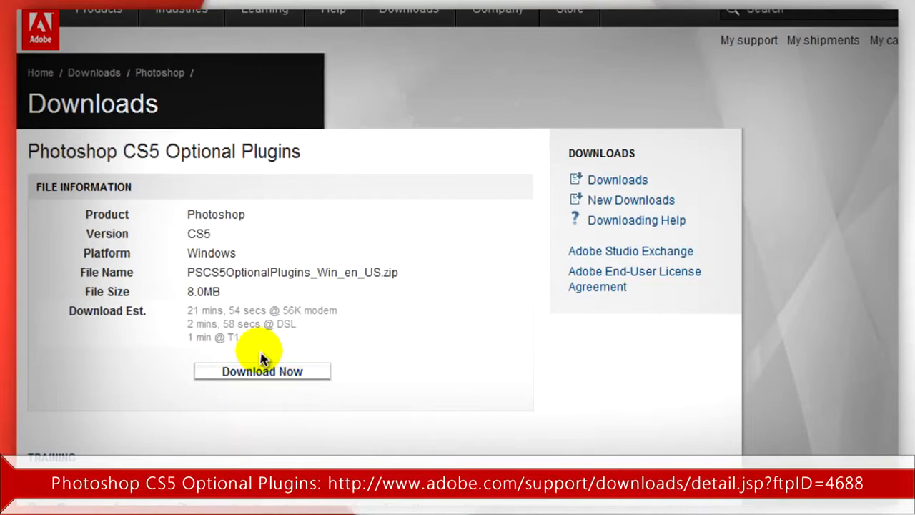
pyautogui.click(262, 372)
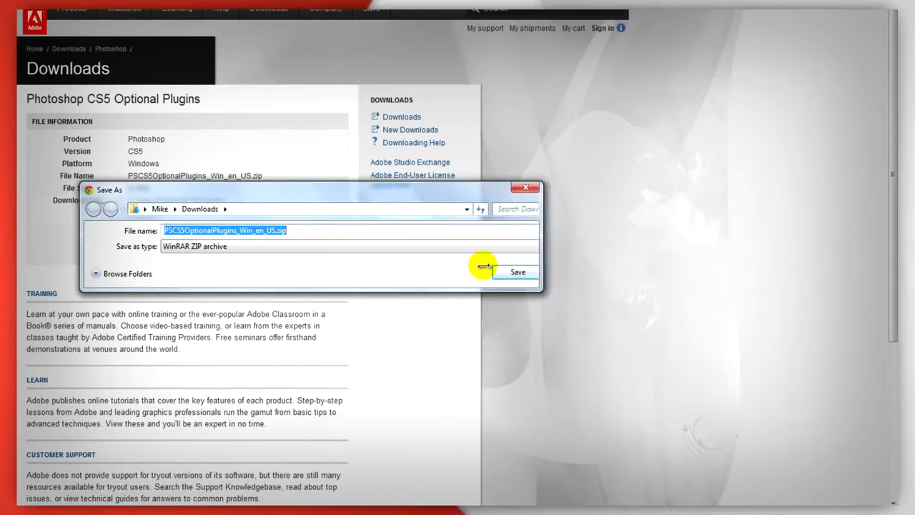
pyautogui.click(517, 272)
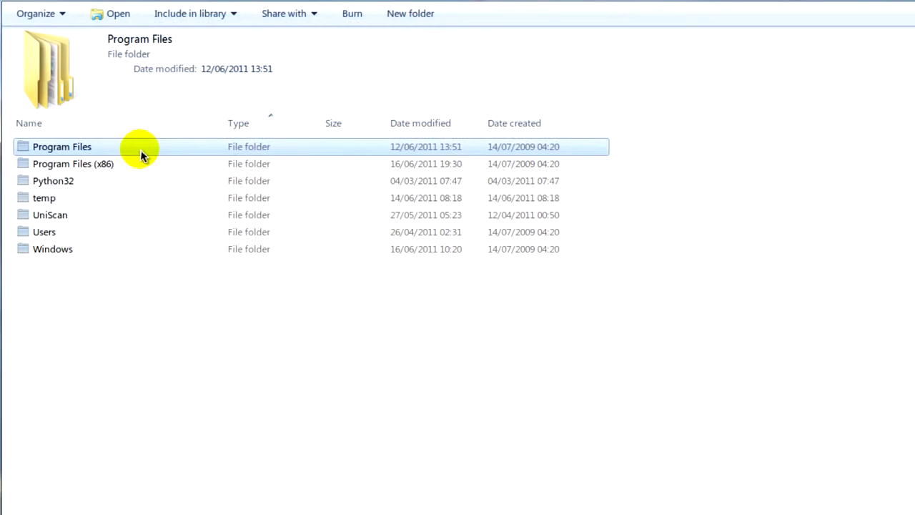
pyautogui.moveTo(136, 145)
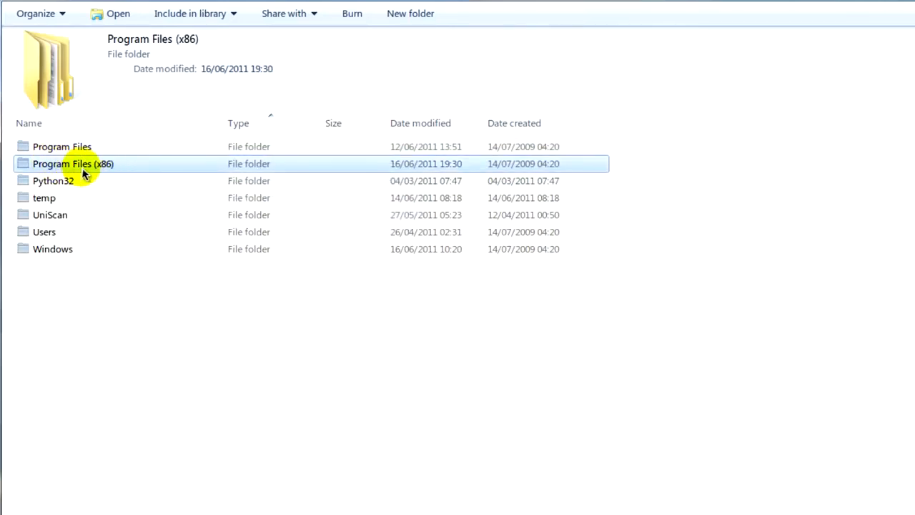
# - Navigate through Program Files (x86) and Adobe into the Photoshop CS5.1 Plug-ins folder
pyautogui.doubleClick(73, 163)
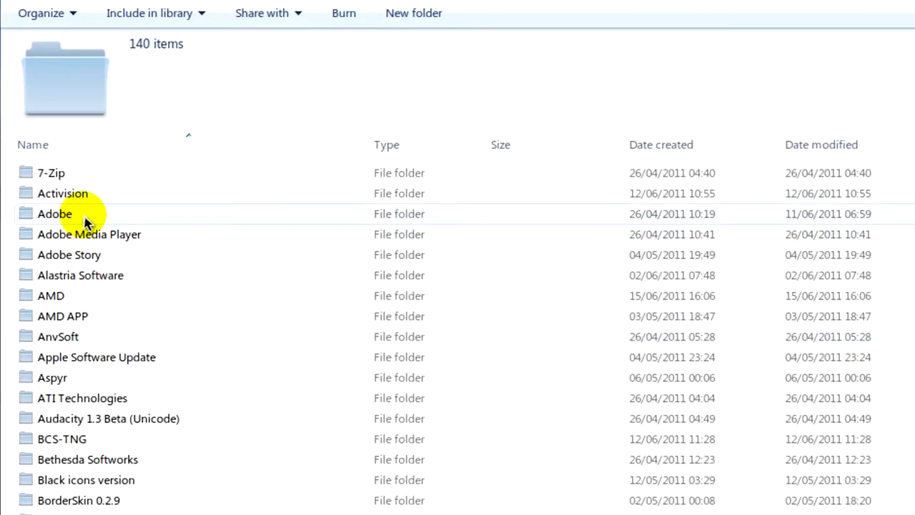
pyautogui.doubleClick(54, 213)
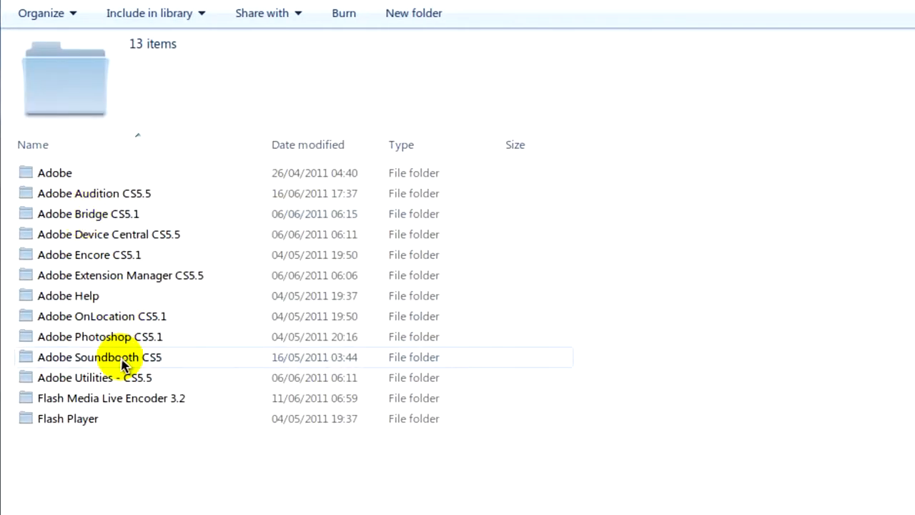
pyautogui.moveTo(140, 266)
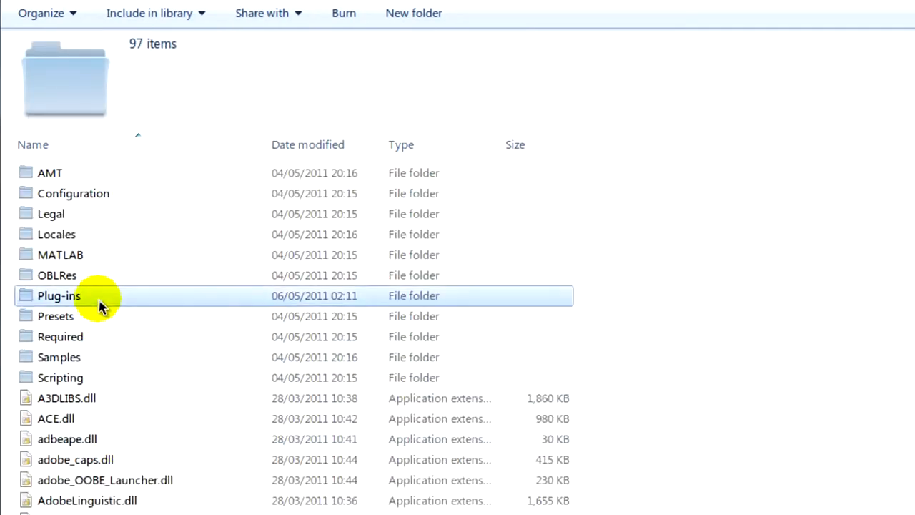
pyautogui.doubleClick(59, 294)
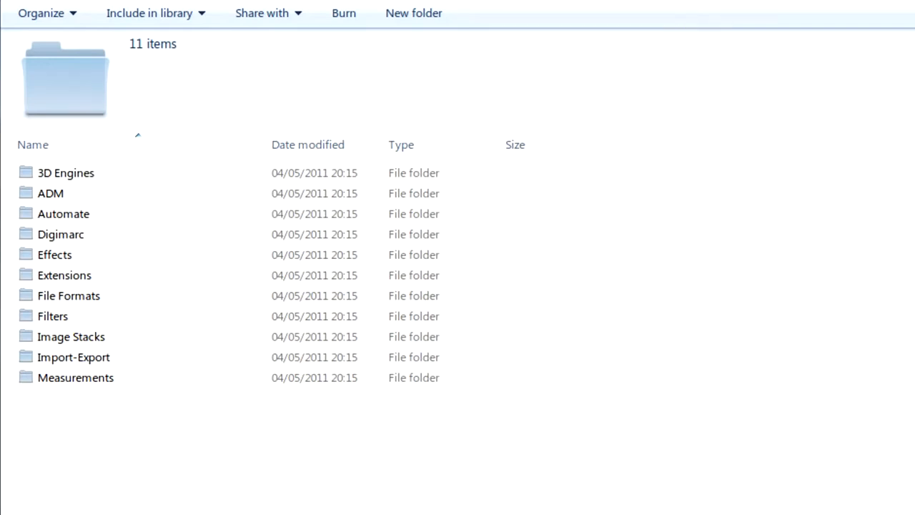
# - Drag Twain_32.8BA from the WinRAR archive into the Photoshop Plug-ins folder
pyautogui.click(652, 293)
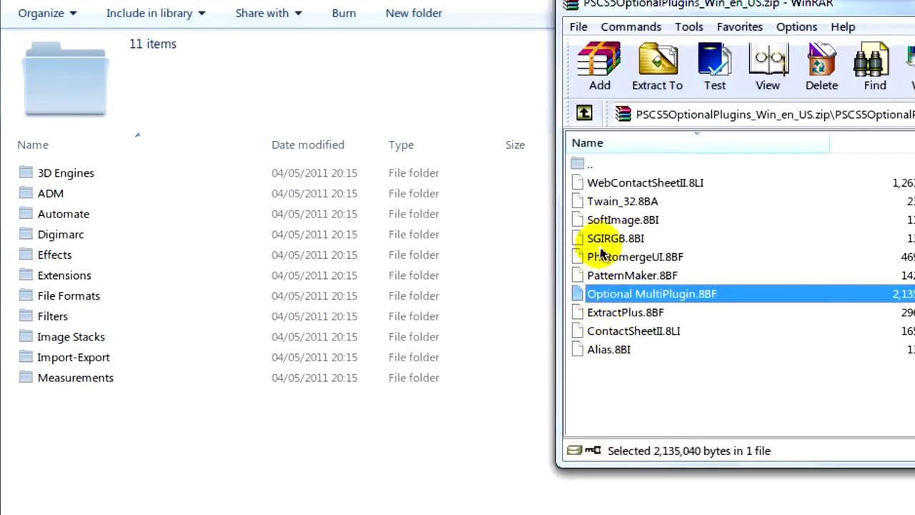
pyautogui.click(622, 200)
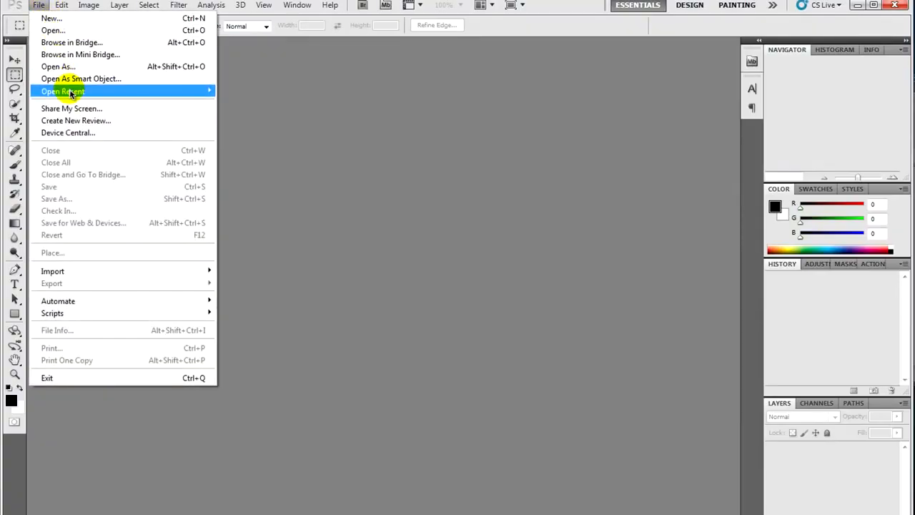
pyautogui.moveTo(97, 235)
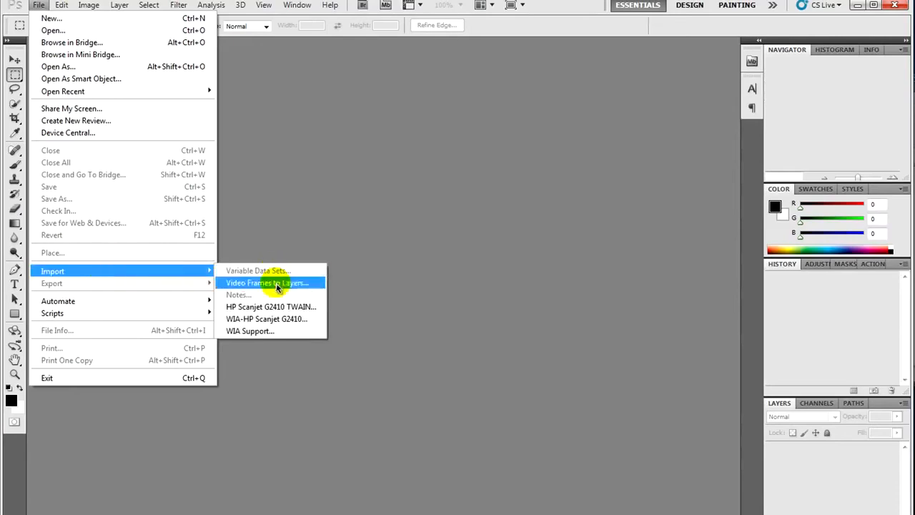
pyautogui.moveTo(270, 319)
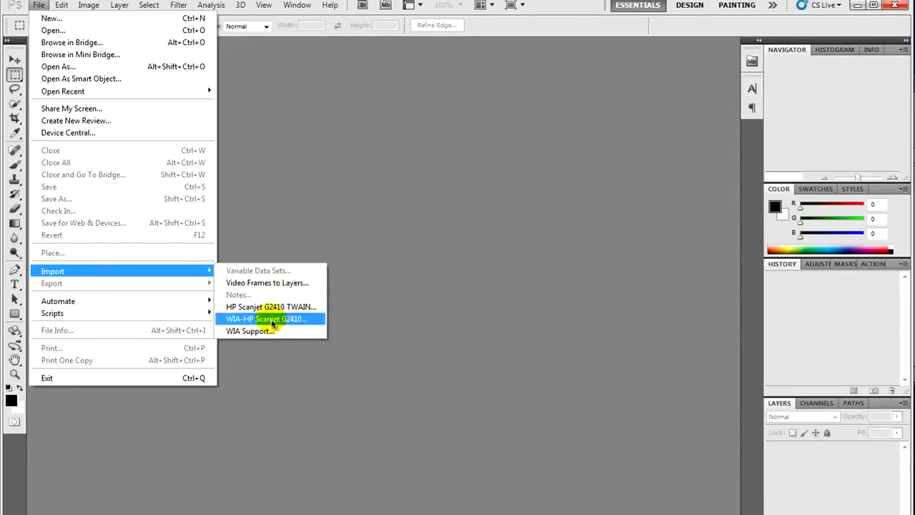